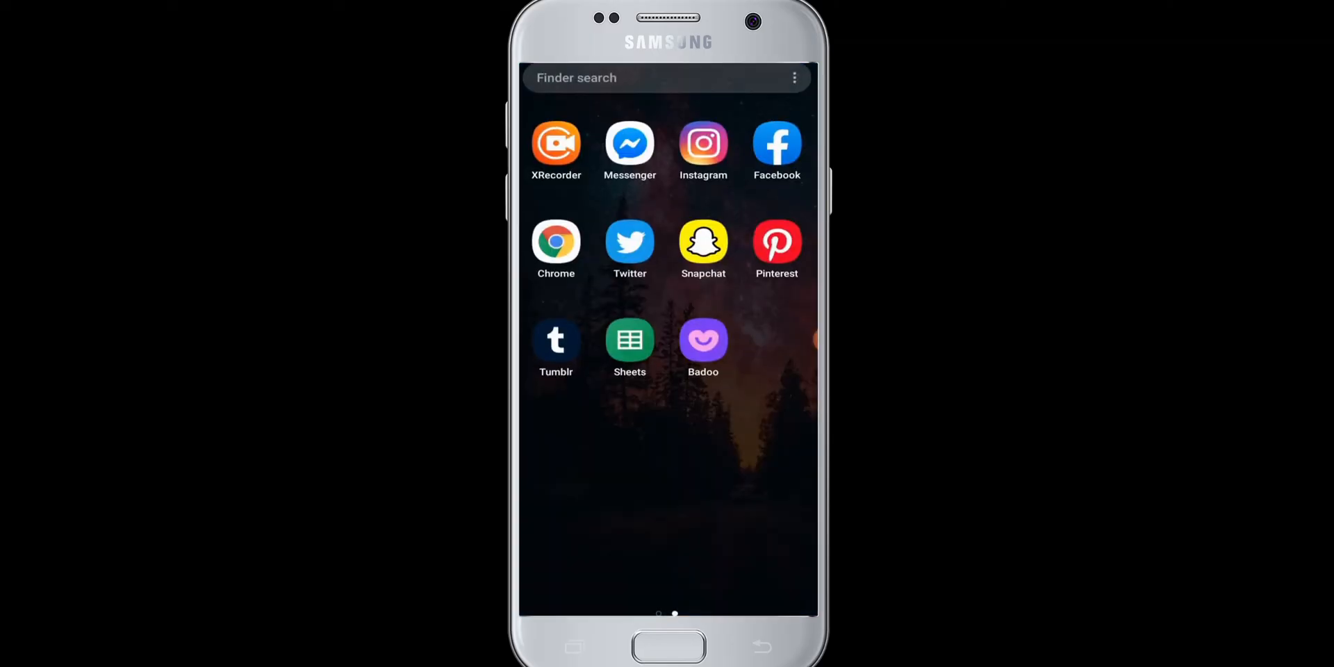
Step: Launch the Badoo app from the home screen into its browsing feed
click(703, 340)
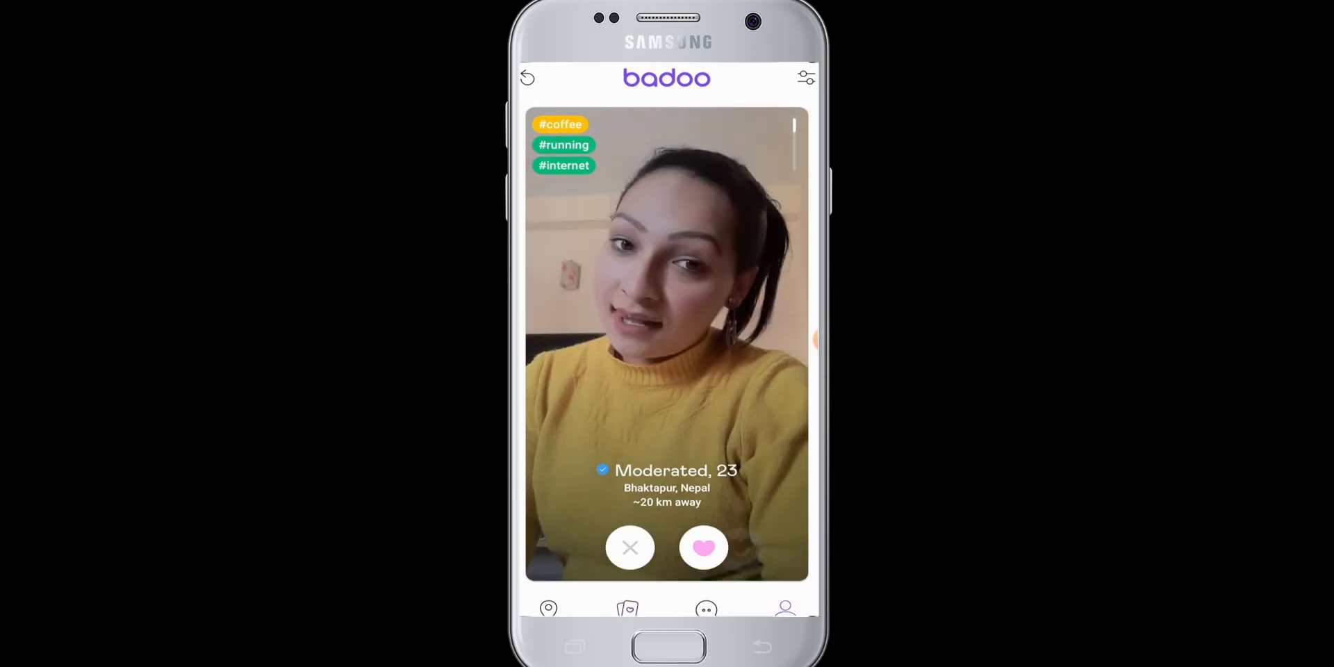
Step: Go to my profile and into the Account settings page
click(784, 608)
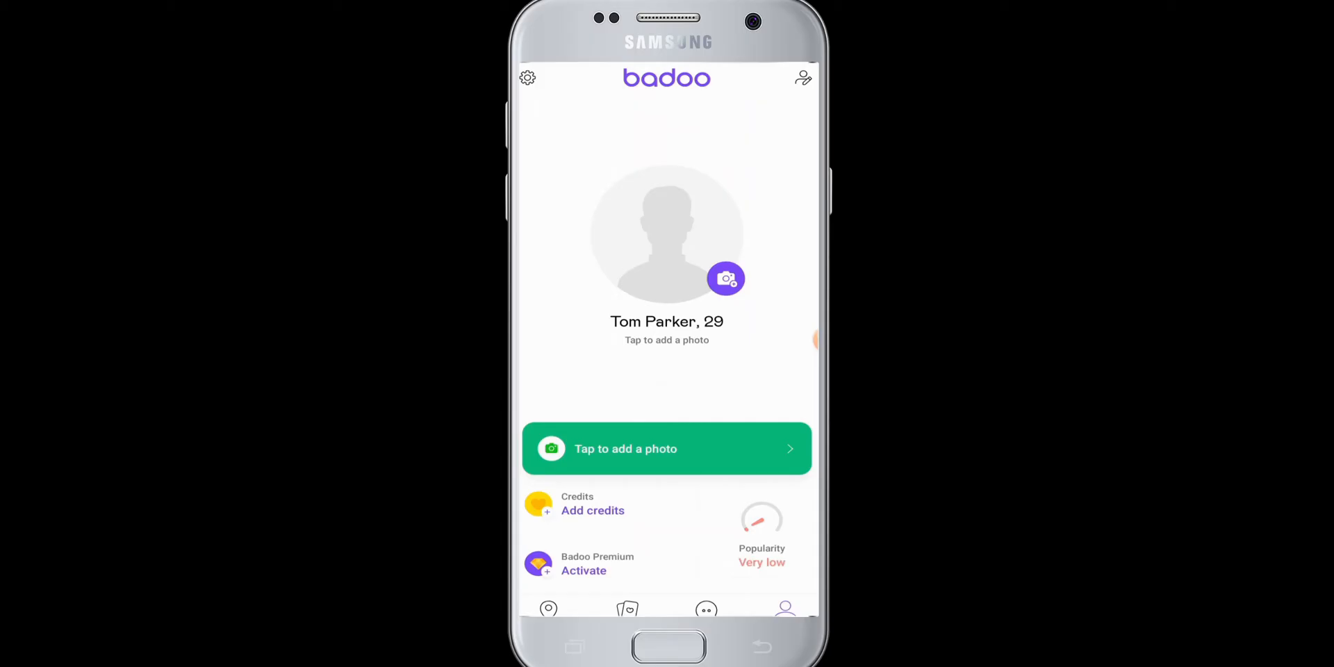
click(526, 77)
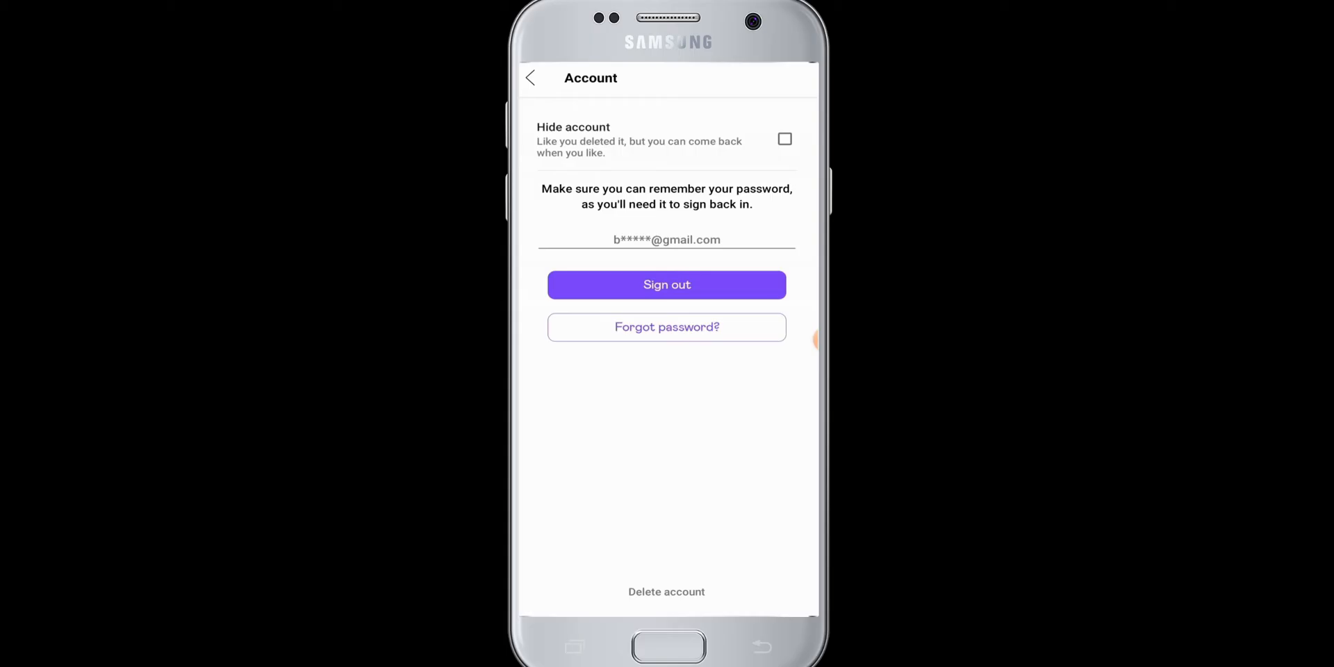
Step: Start the Delete account flow from the Account settings page
click(666, 591)
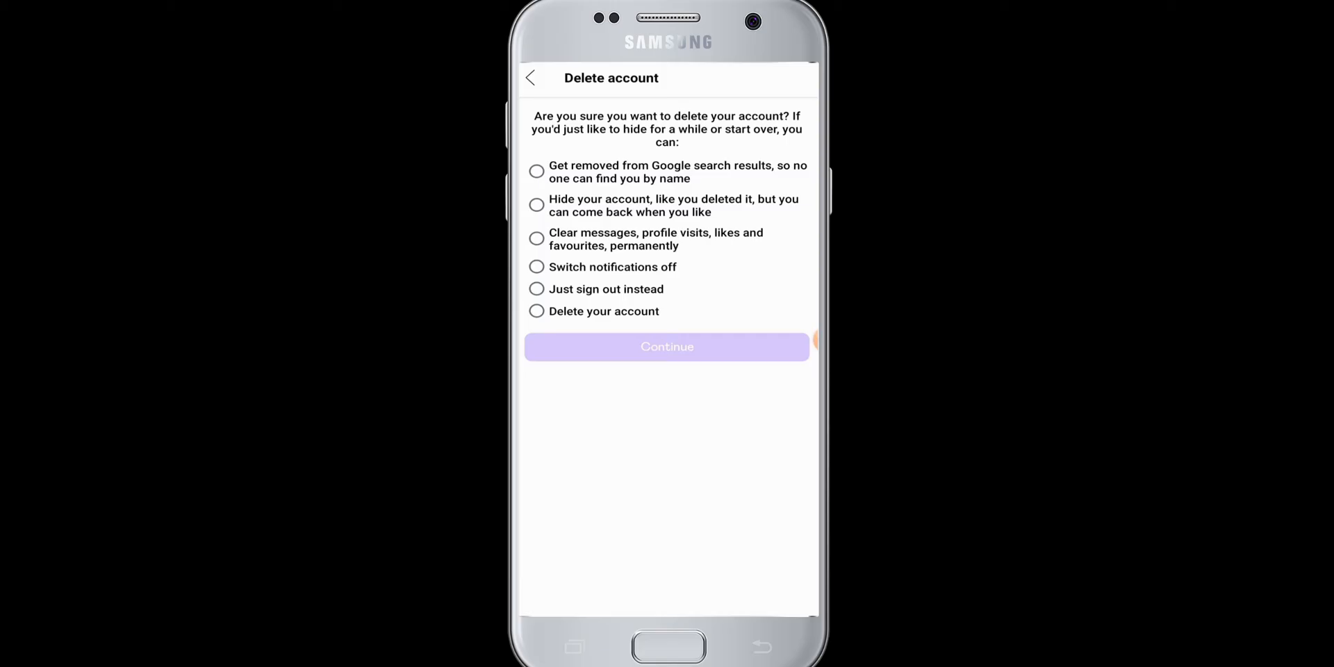
Step: Delete the account outright, declining free Premium and citing not finding anyone interesting
click(536, 311)
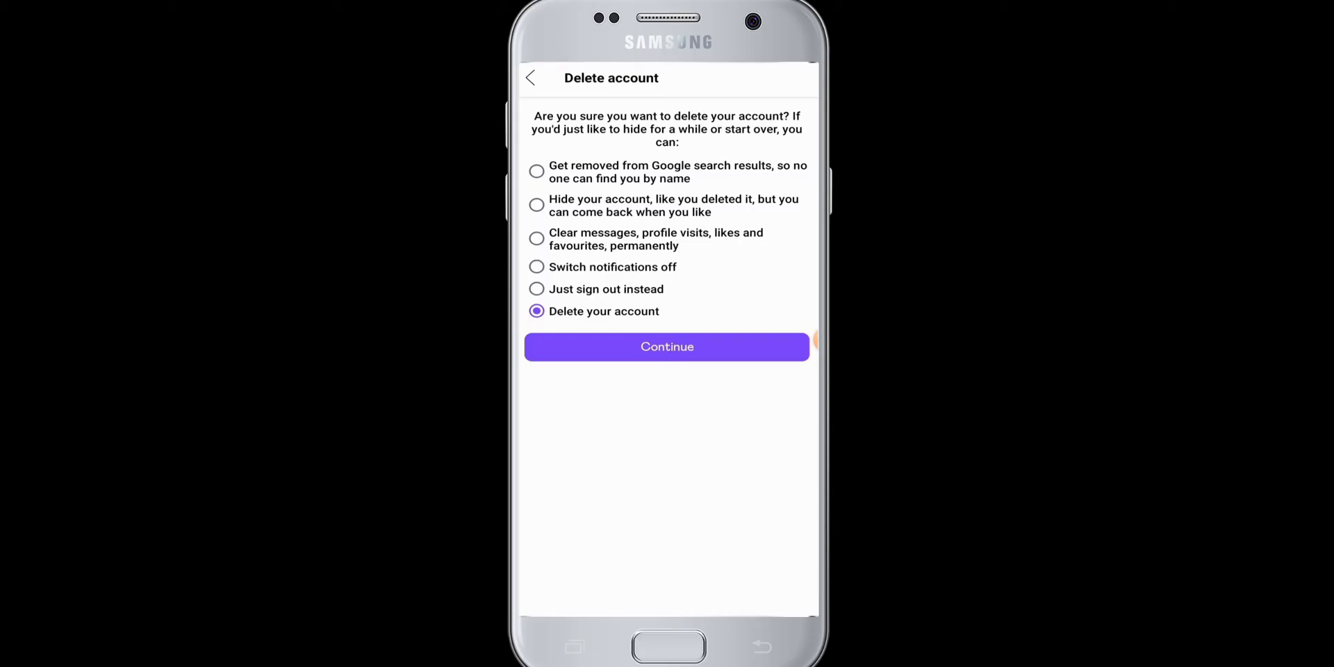
click(667, 346)
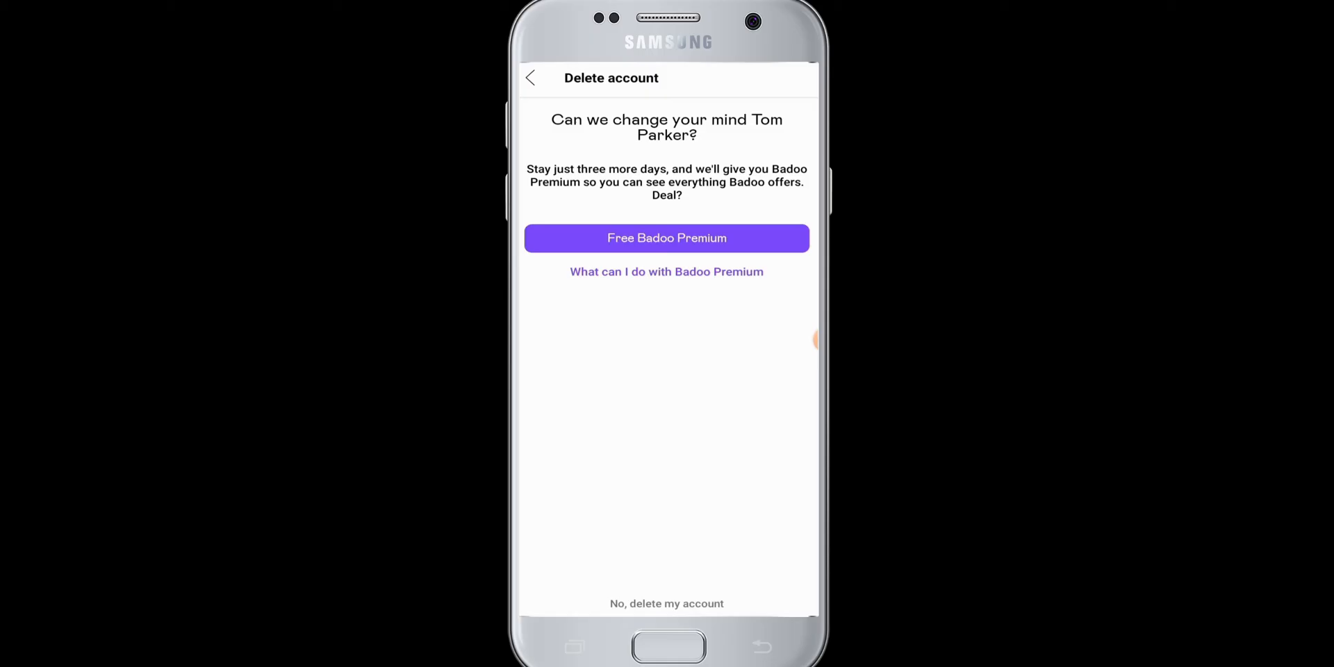
click(666, 603)
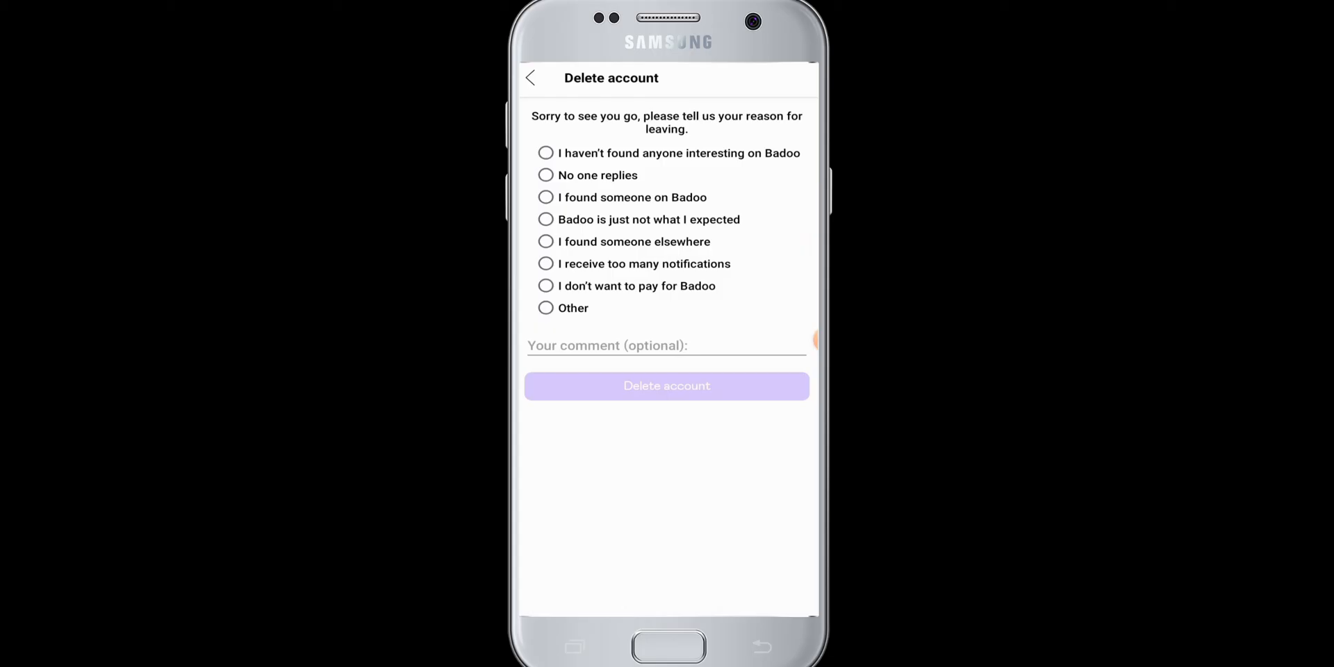
click(545, 152)
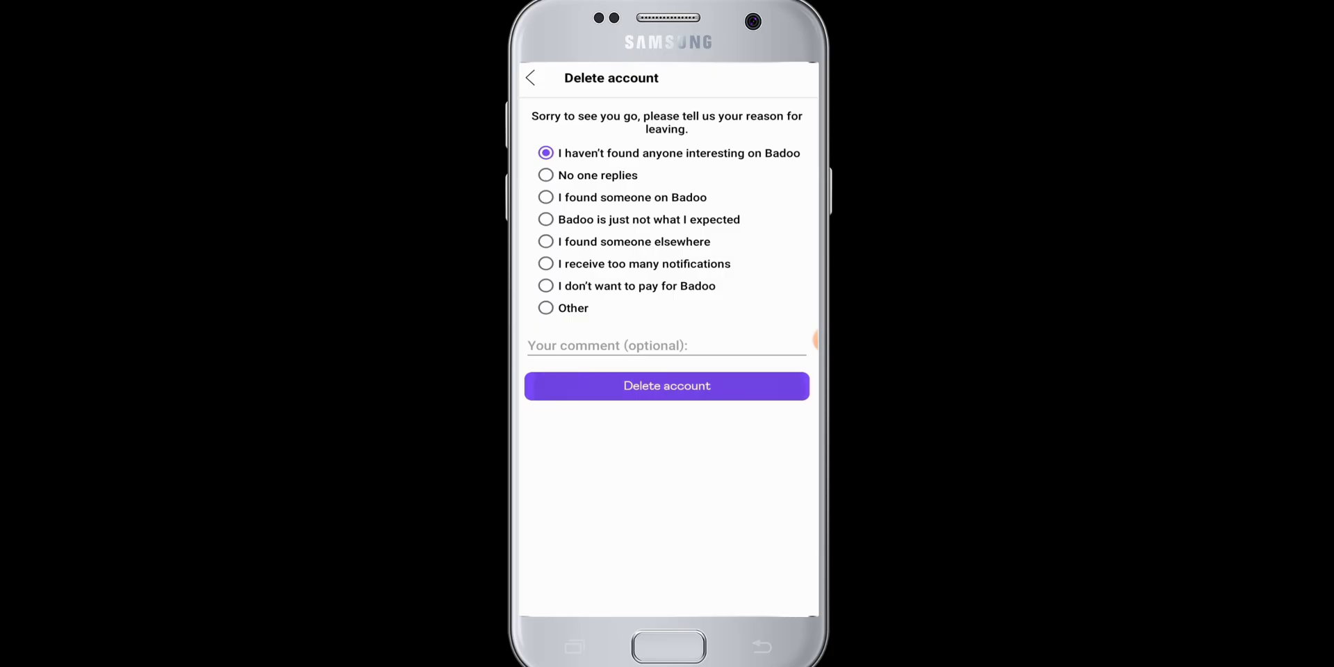
click(666, 385)
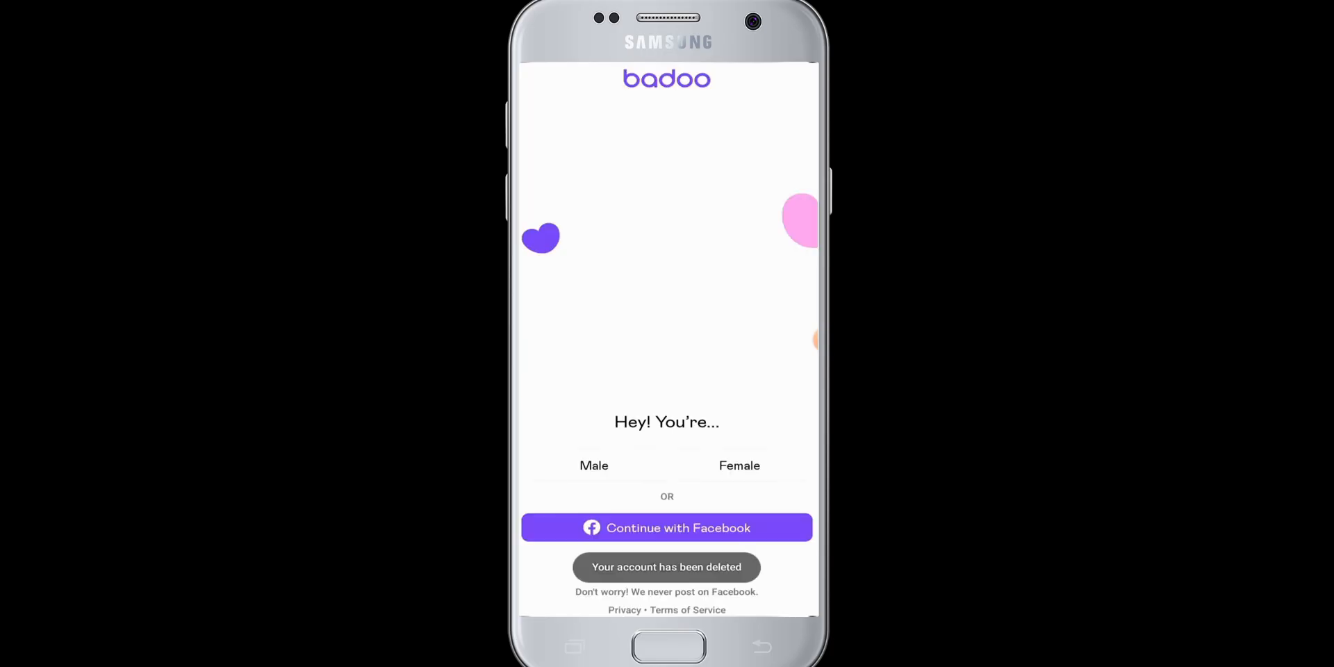